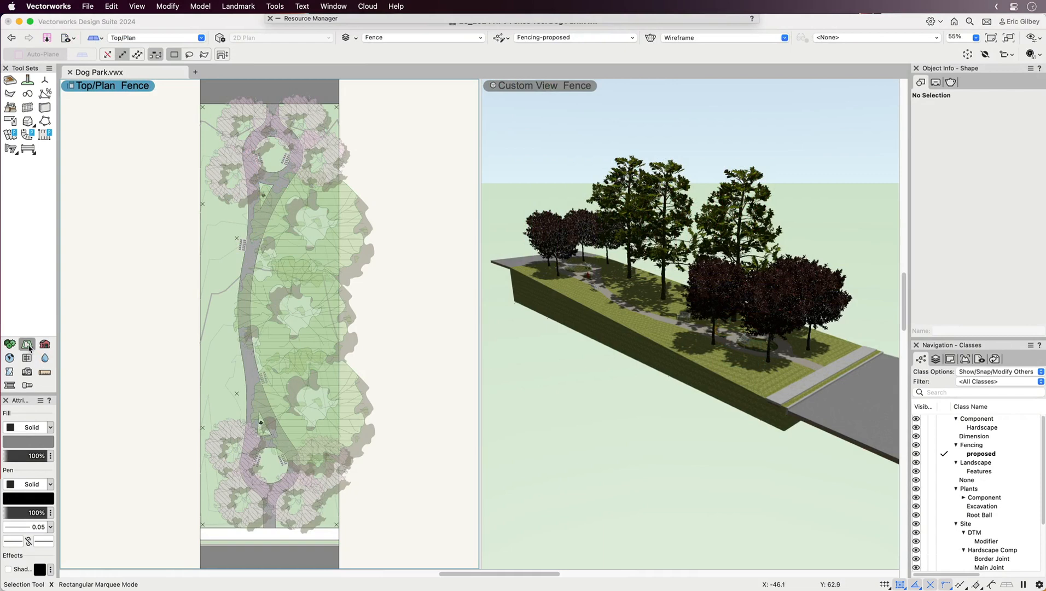
Step: Activate the Fence tool to start drawing fences around the dog park
click(27, 107)
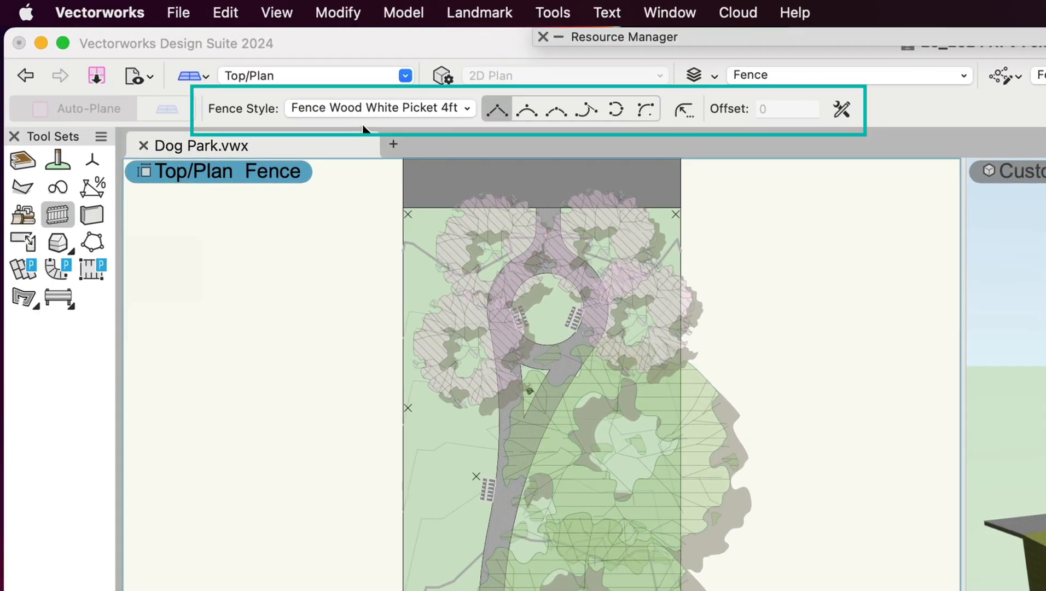
mouse_move(374, 115)
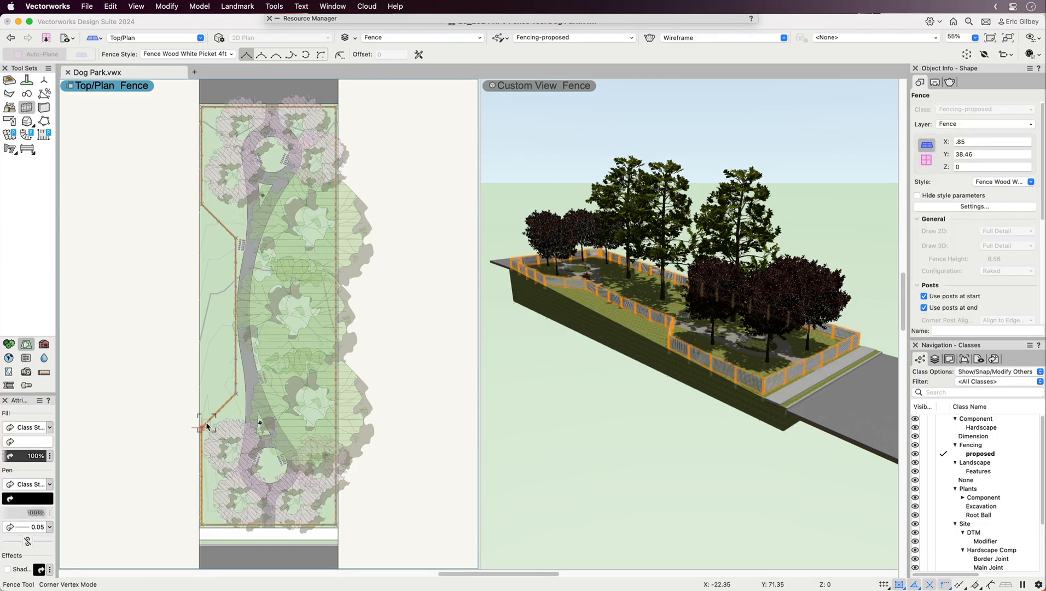
Step: Inspect the fence with the Reshape tool, then open the picket fence's Edit Style settings
click(584, 55)
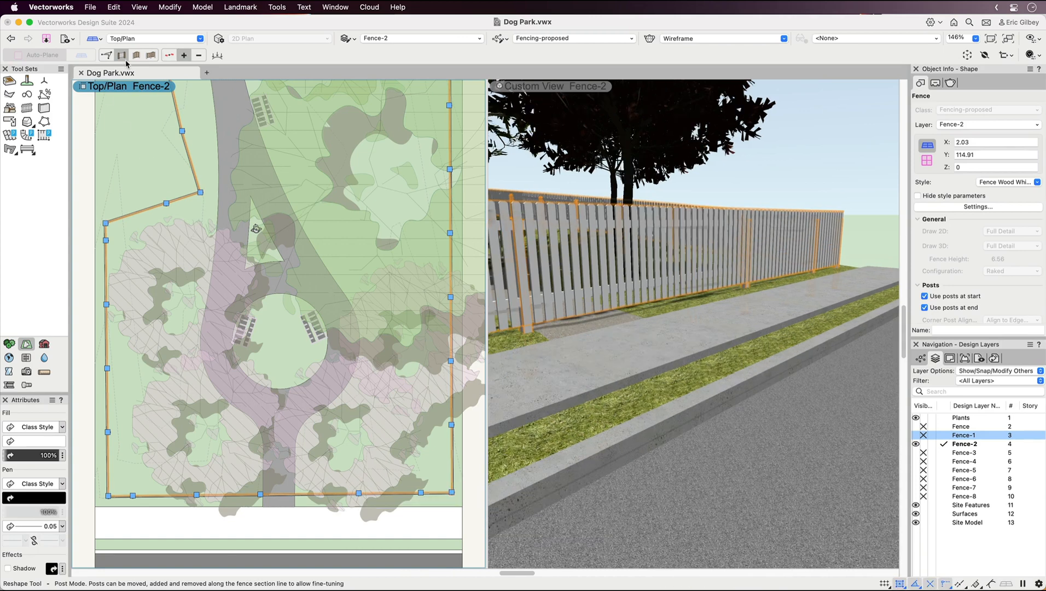
click(185, 56)
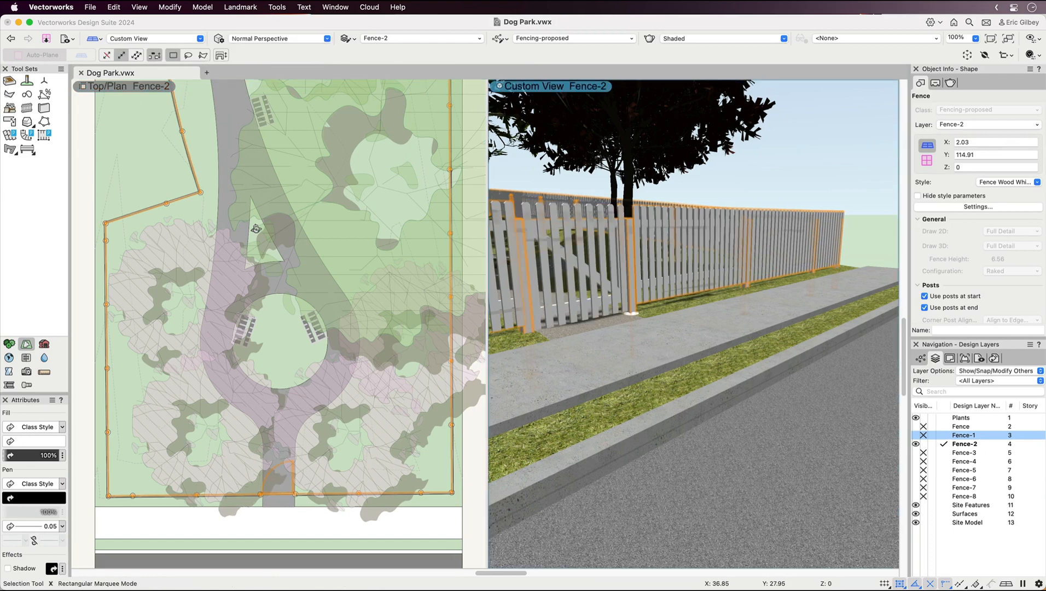
click(980, 206)
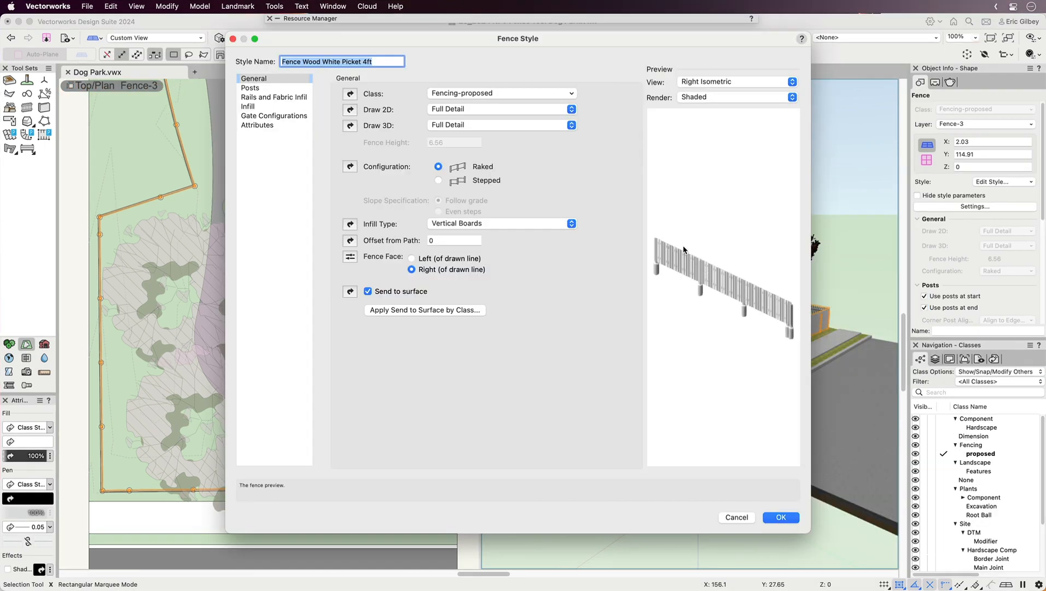
Step: Switch the fence style to Simple 3D and set the fence height to 4
click(502, 109)
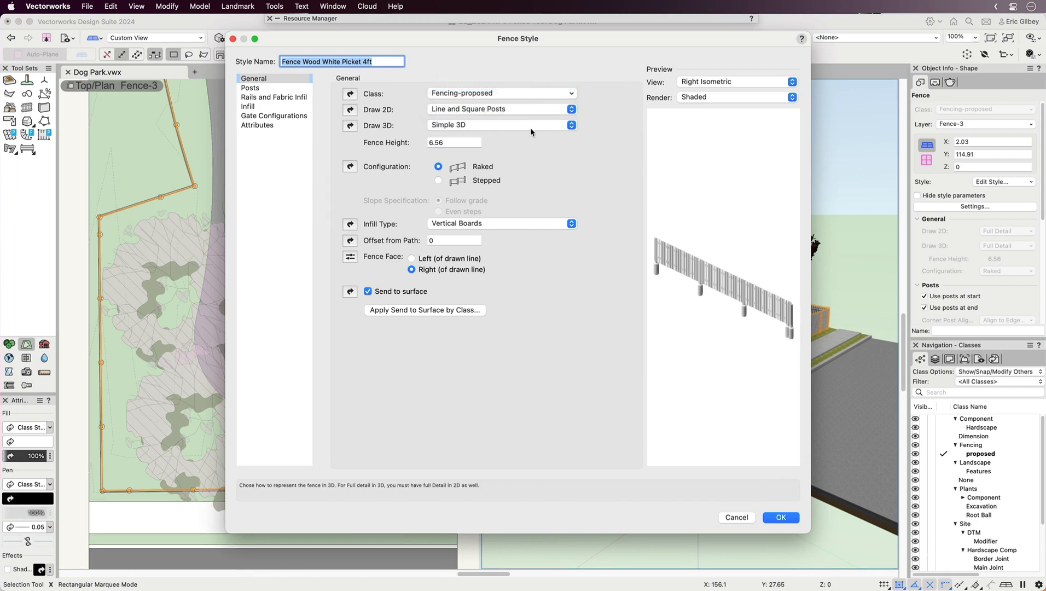
click(454, 142)
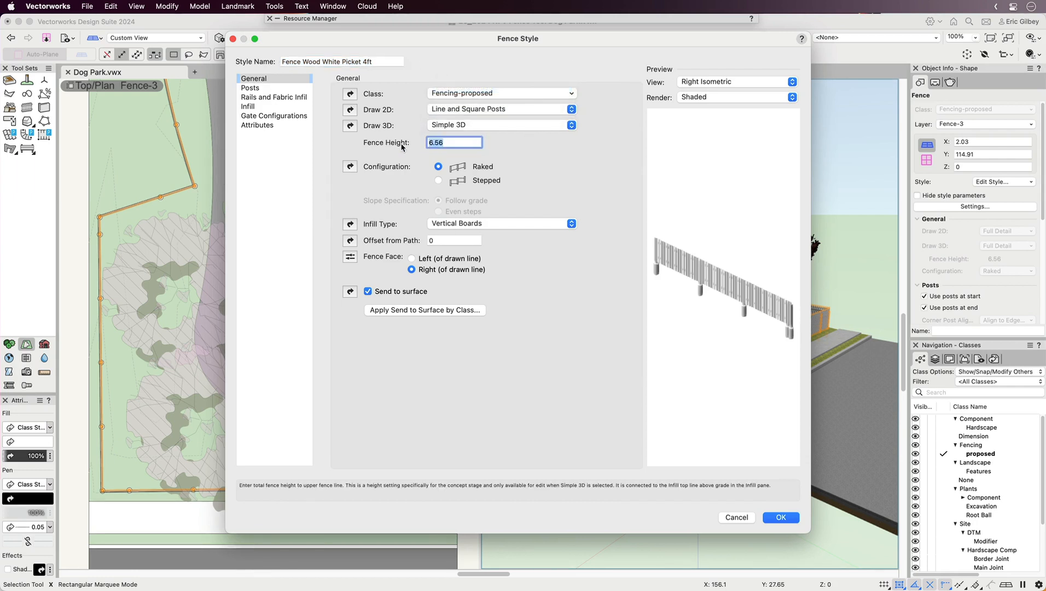
text(4)
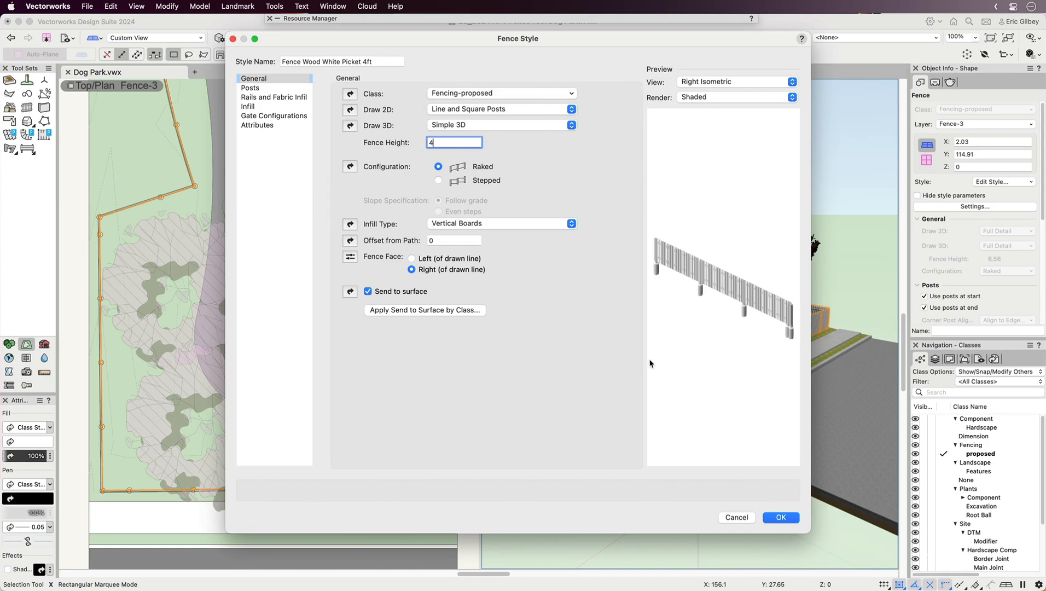
click(780, 517)
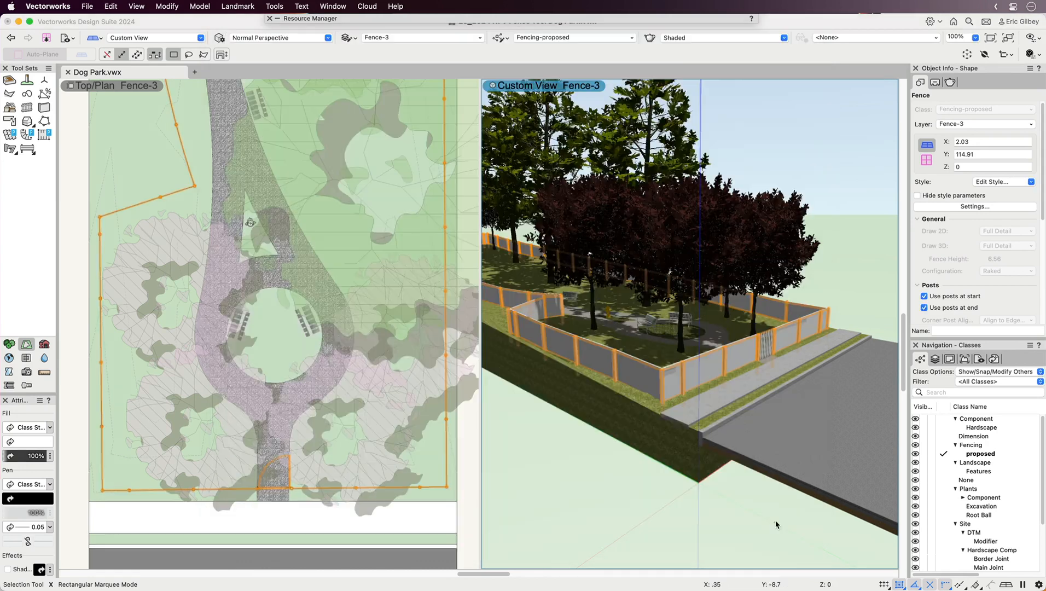
click(1003, 181)
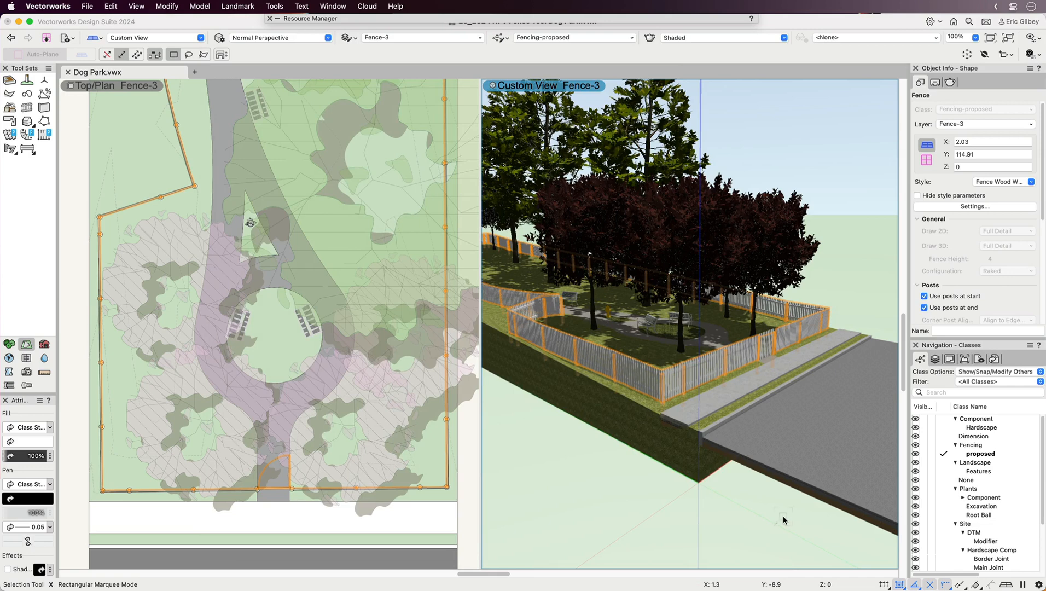
Step: Reopen the fence style, make the fence stepped, and go to the Posts settings
click(975, 206)
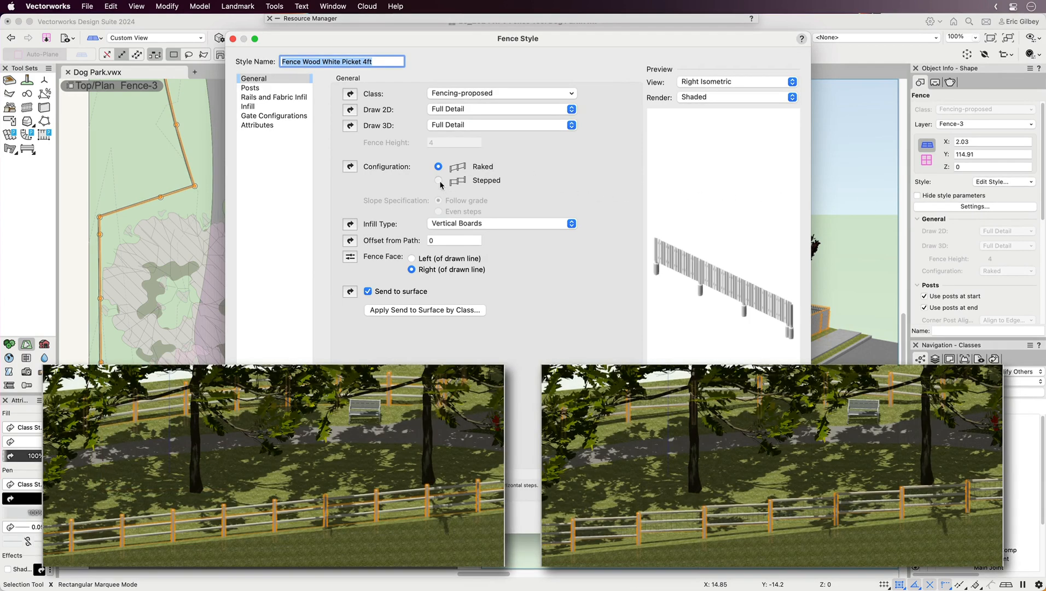
click(439, 180)
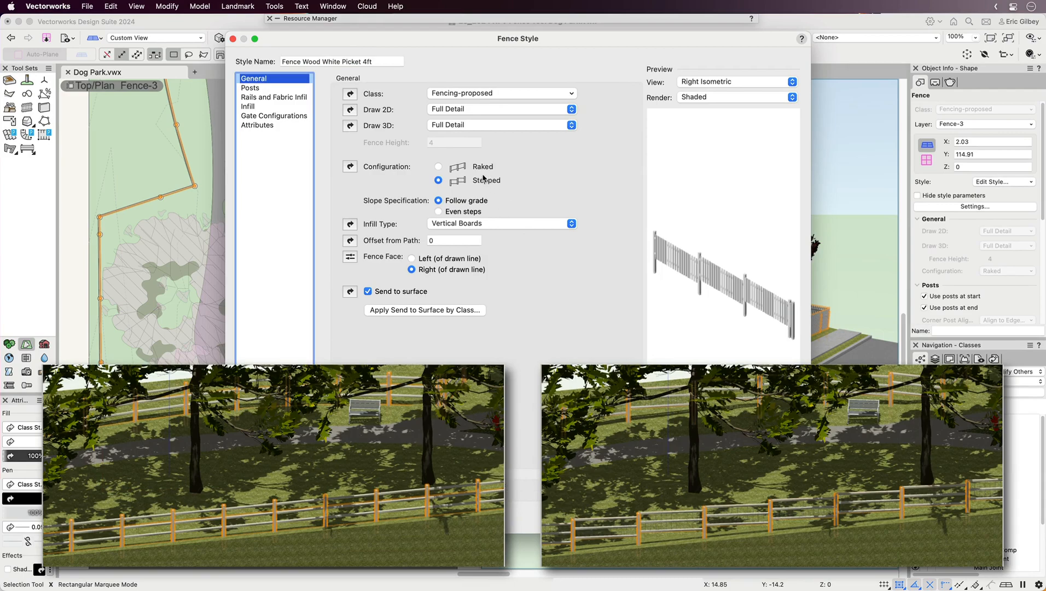
click(250, 87)
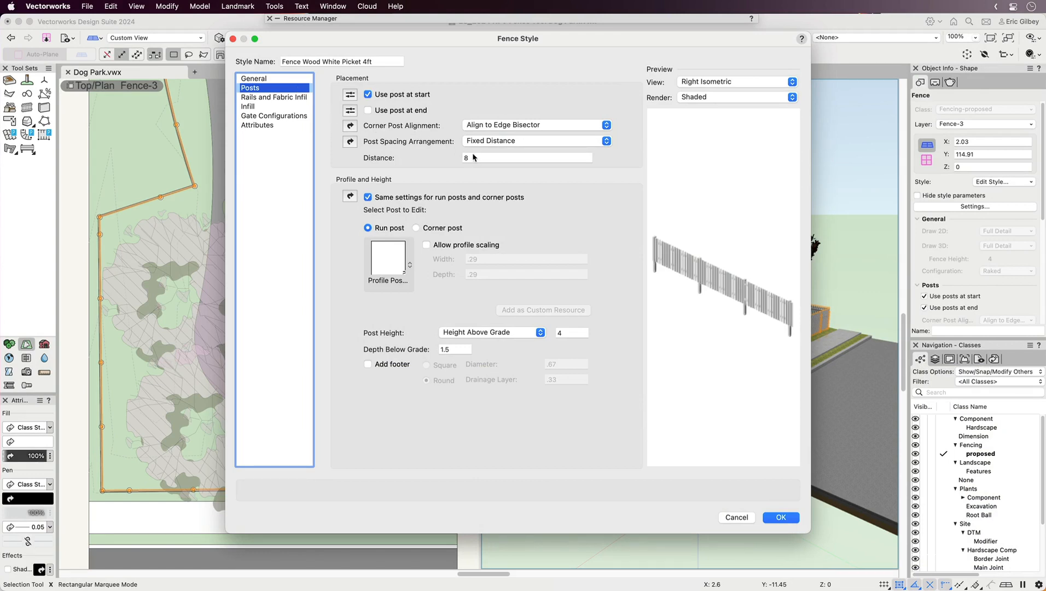
Step: Set post spacing 8, post height 4.25, depth below grade 2, and add footers
click(527, 158)
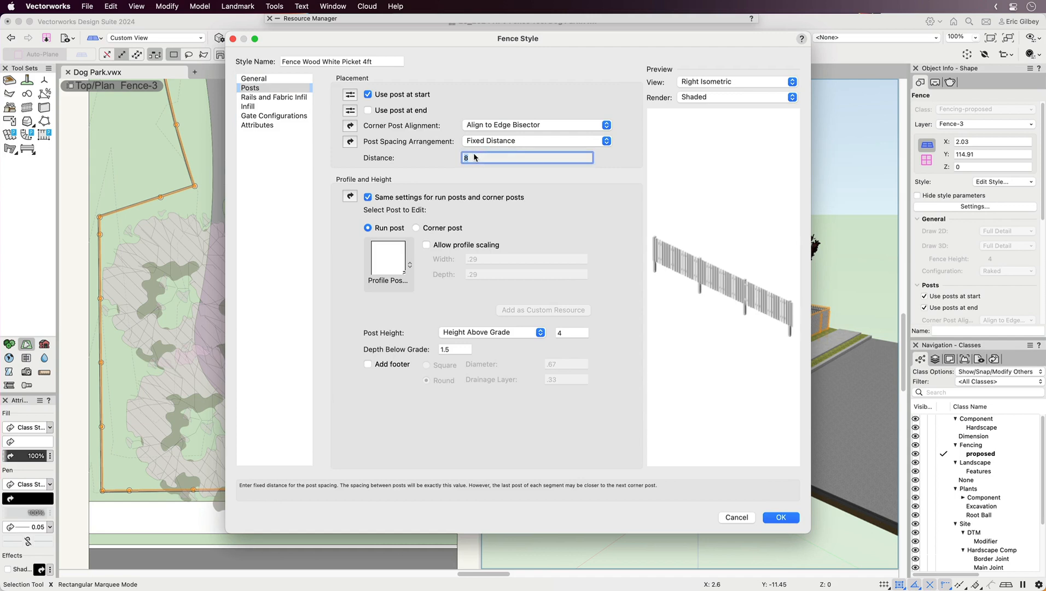
text(6)
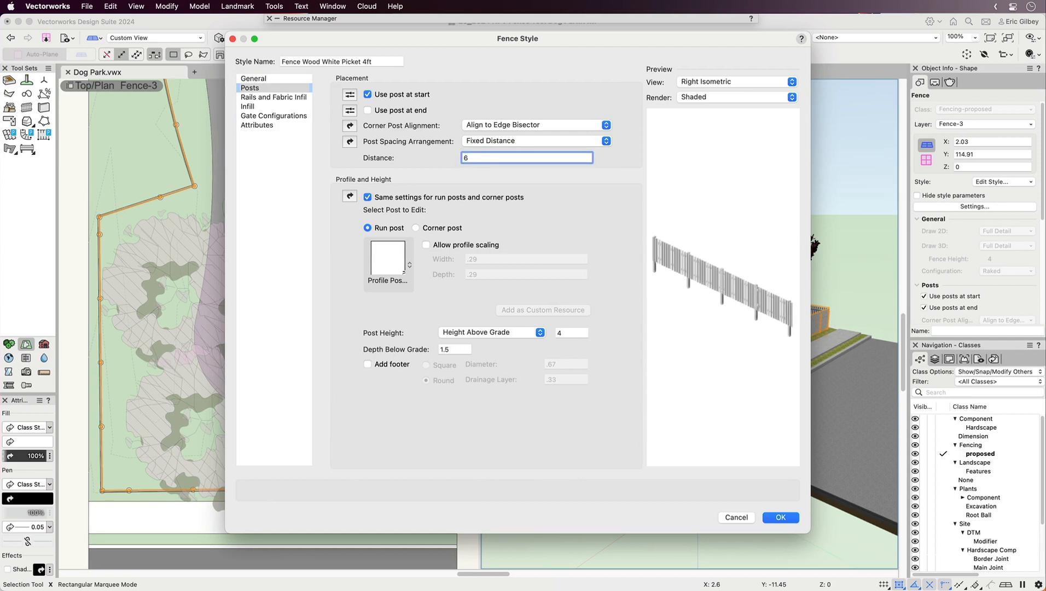
text(8)
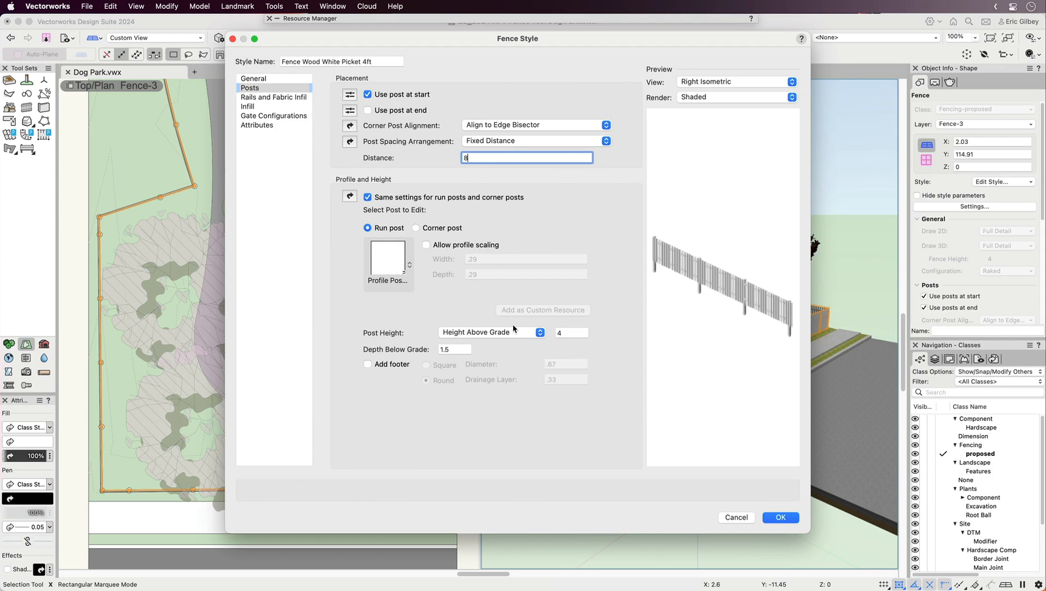
click(571, 332)
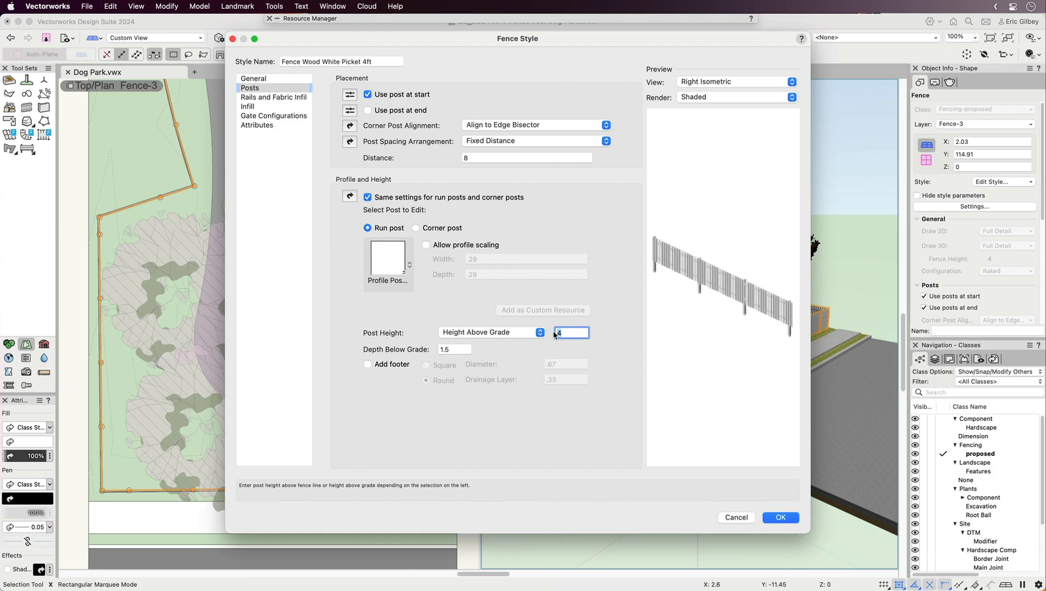
text(4.25)
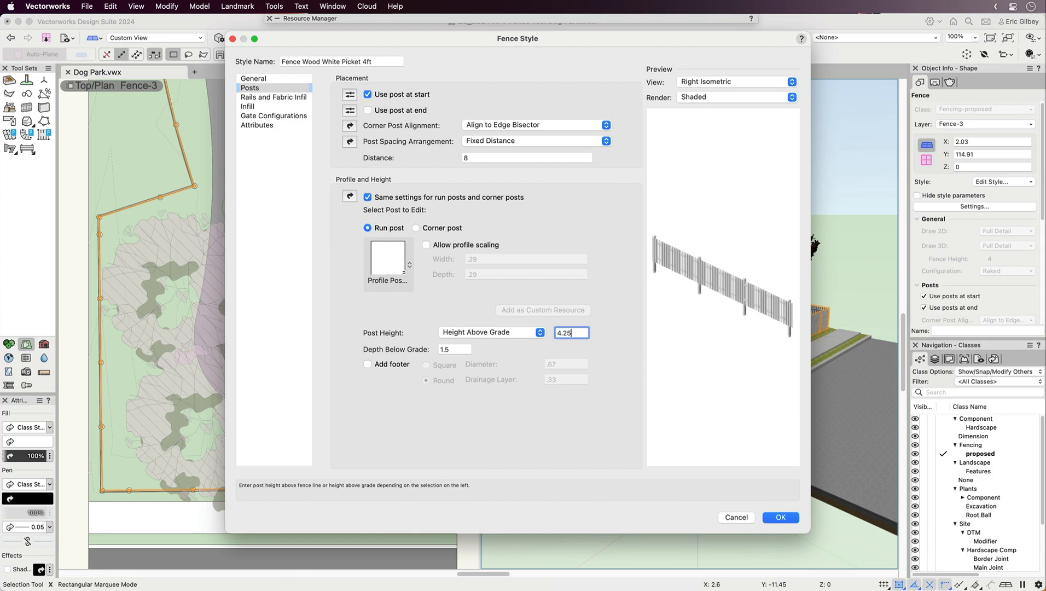
click(454, 349)
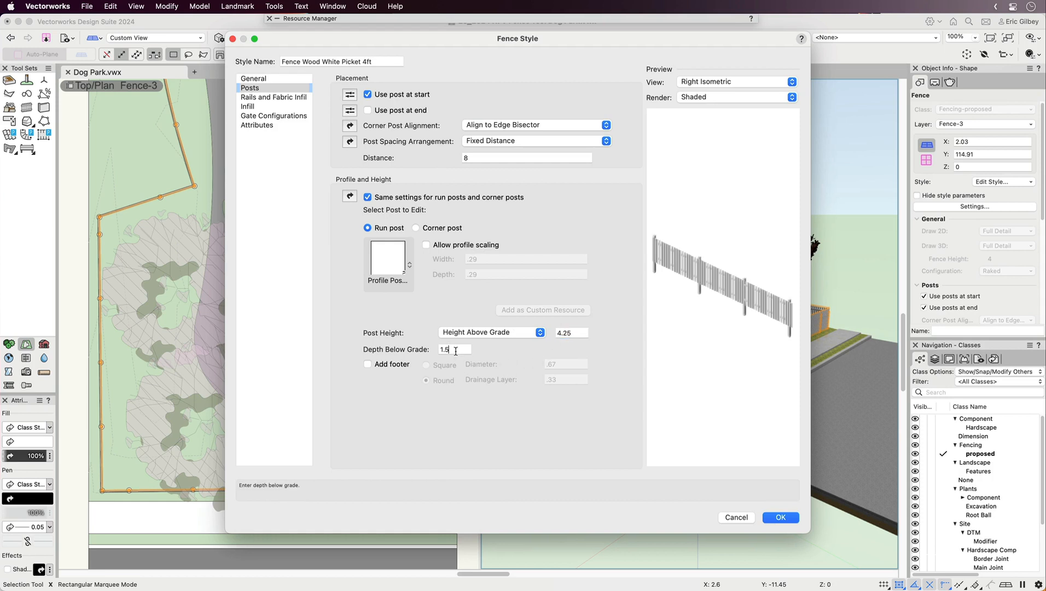
text(2)
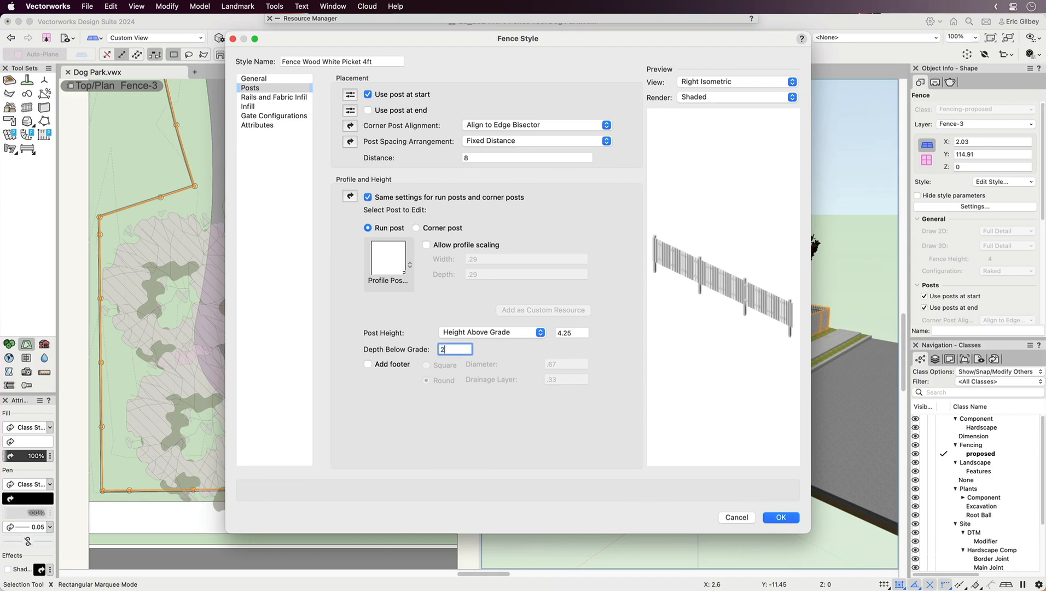
click(367, 365)
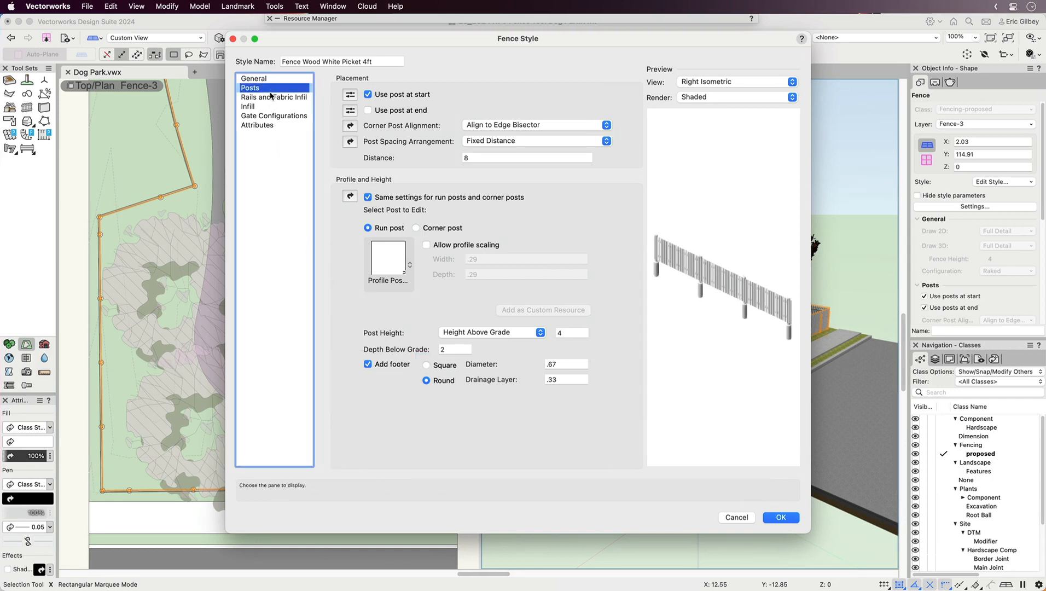
Step: Make all rails identical, then toggle the infill's continuous coverage off and back on
click(273, 96)
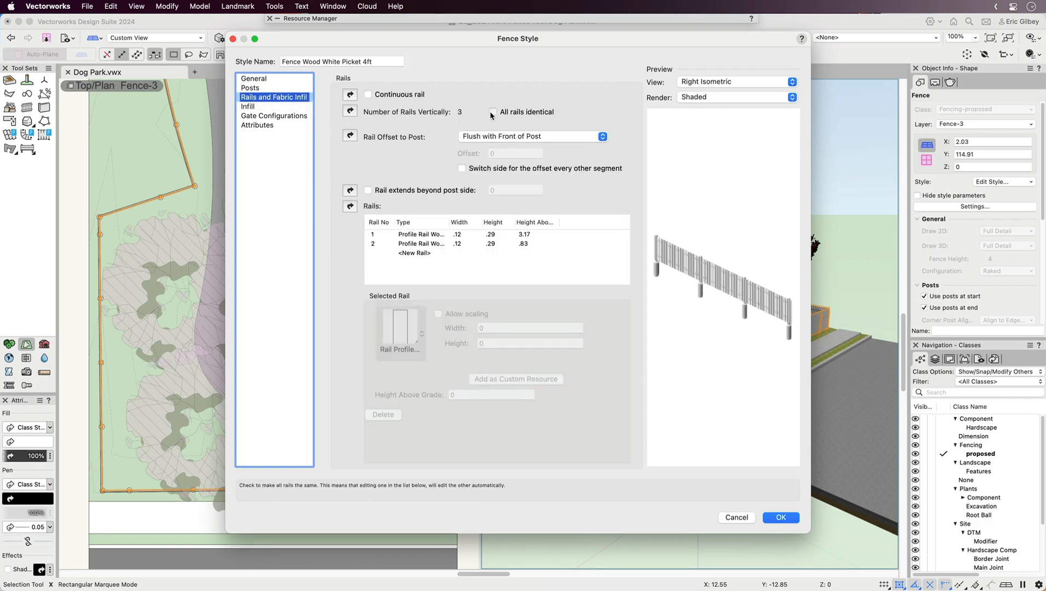
click(492, 111)
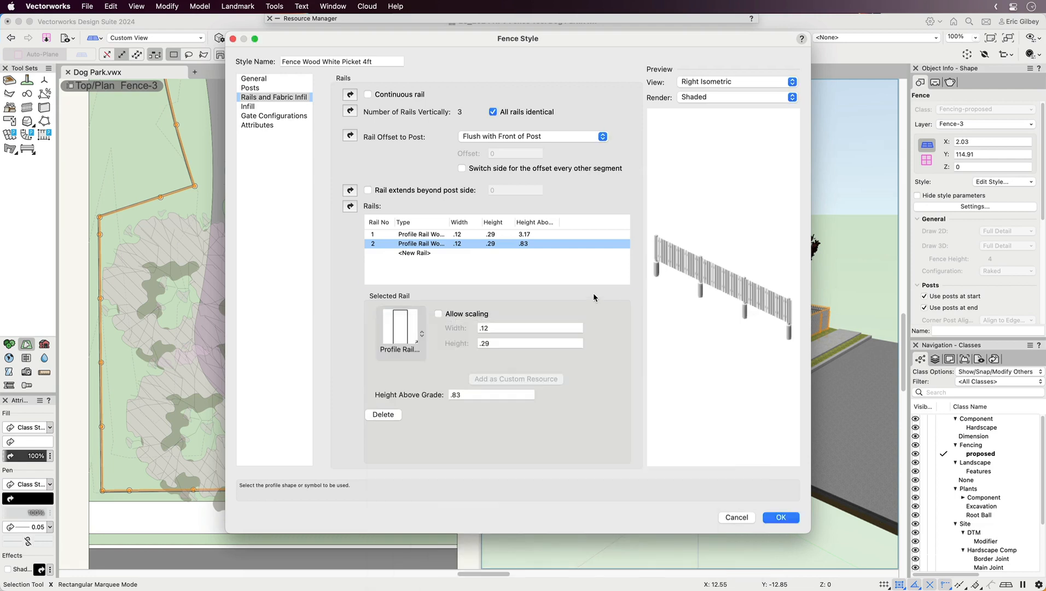
click(247, 106)
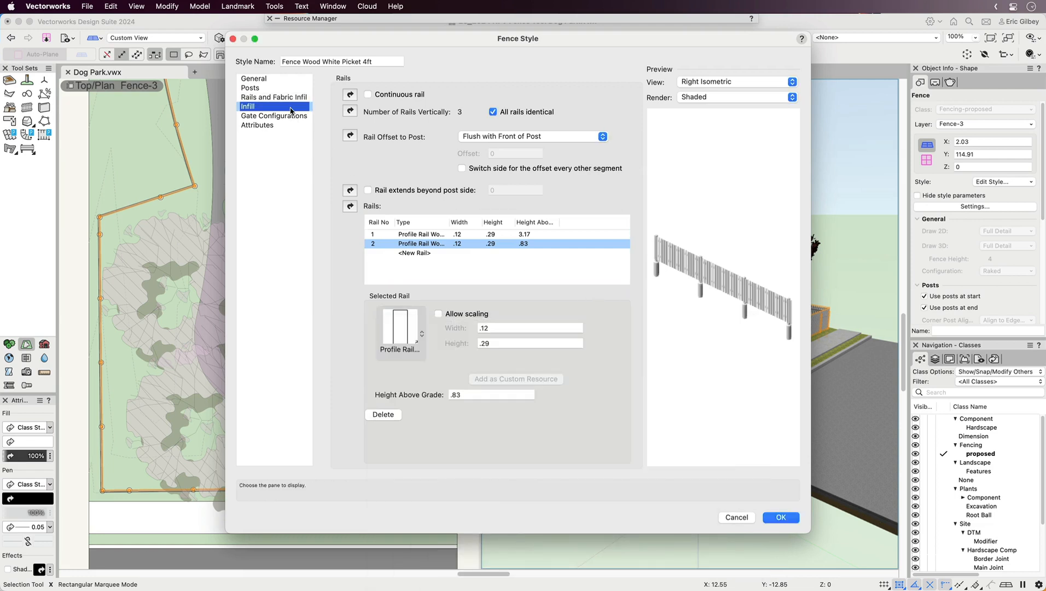
click(248, 106)
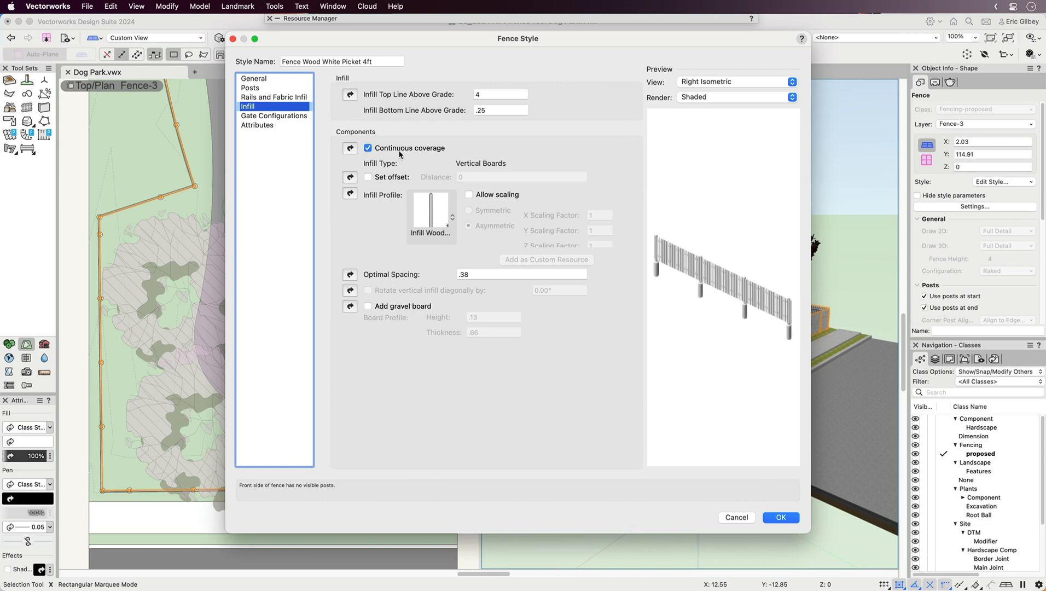
click(367, 148)
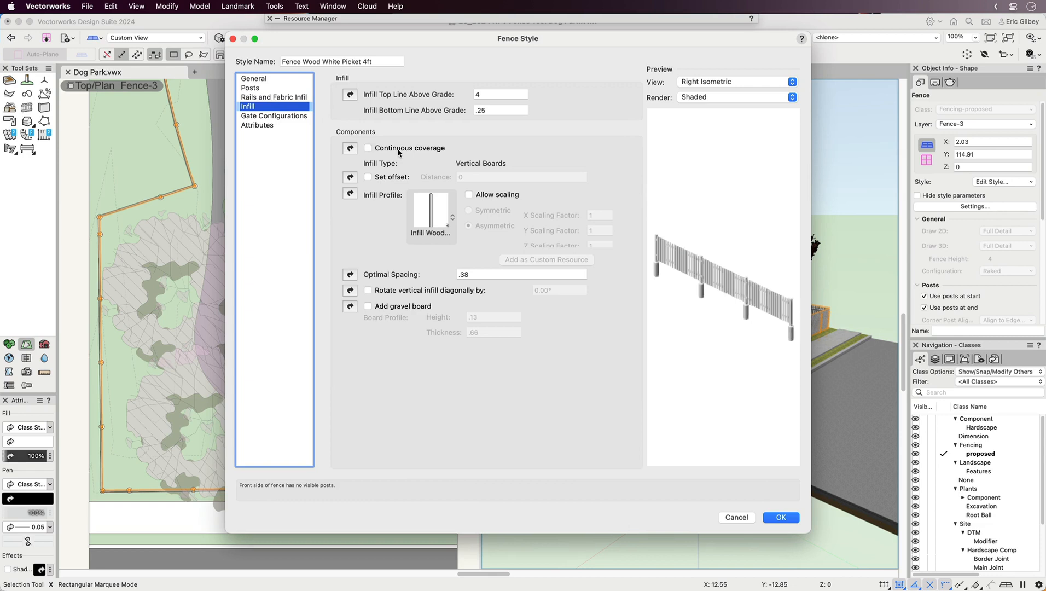
click(368, 148)
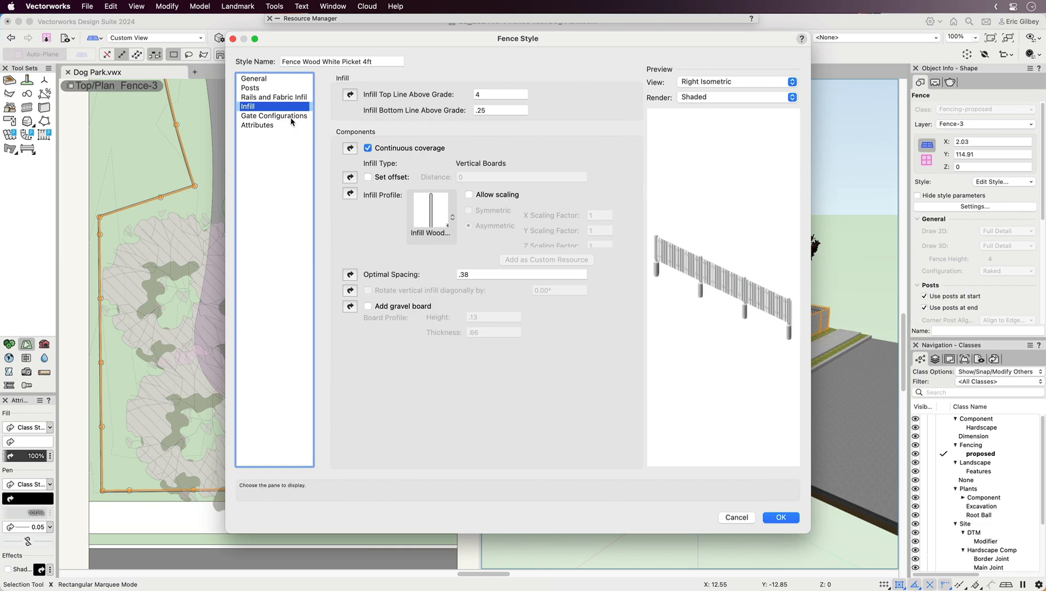
Step: Preview the picket gate configuration, then return the preview to the plain fence
click(273, 115)
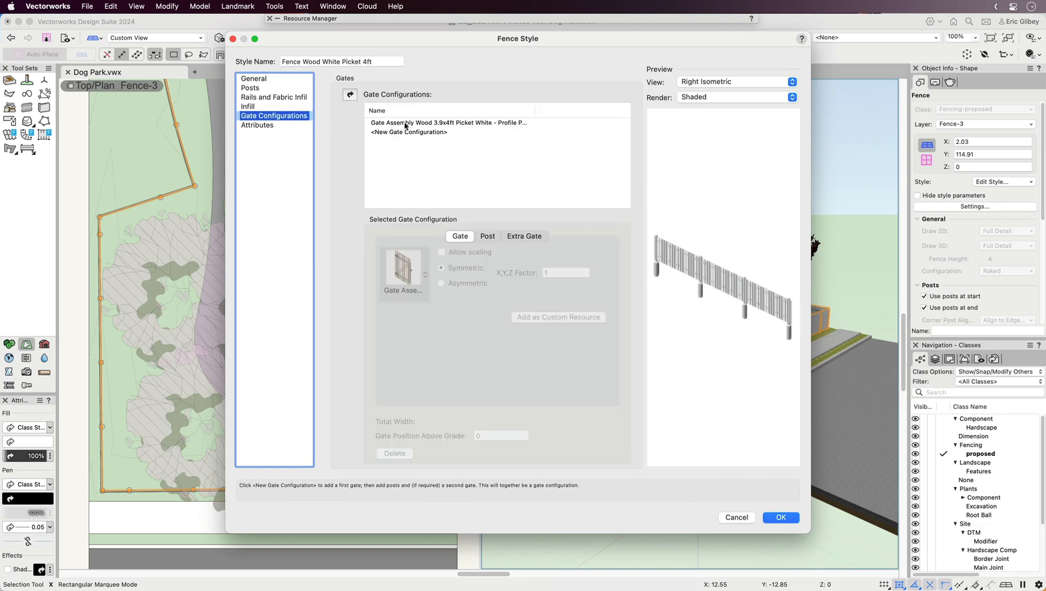
click(447, 123)
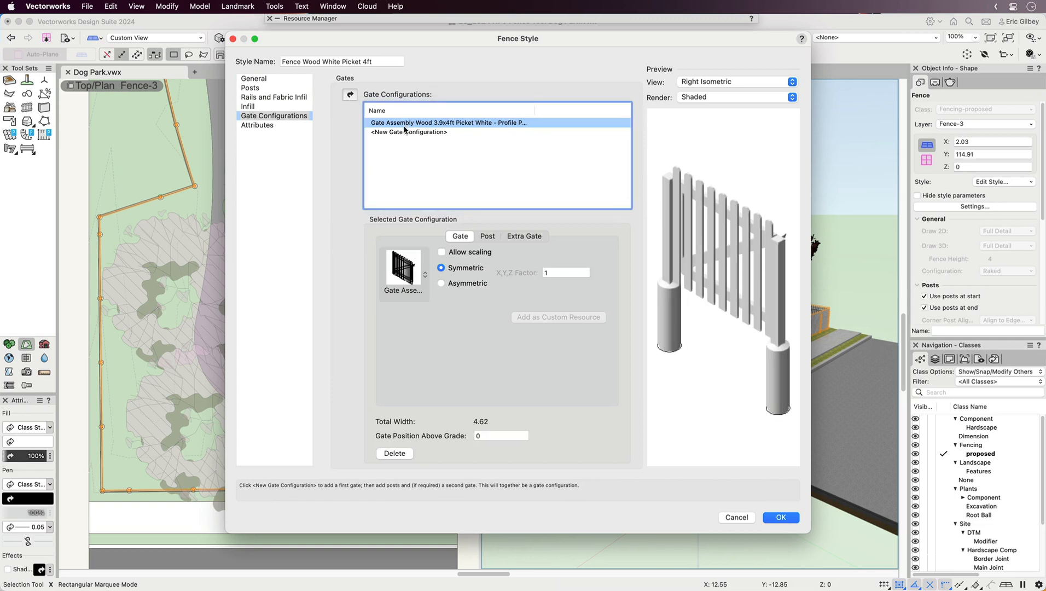
click(408, 131)
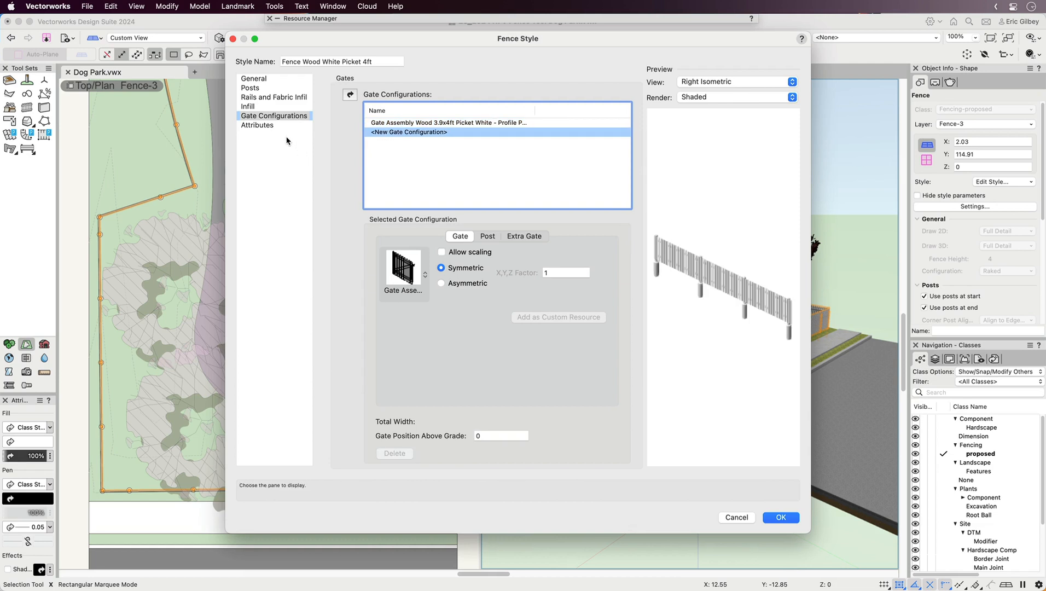
Step: Give the 3D footer the Concrete 3500psi MT material and apply the updated style
click(258, 125)
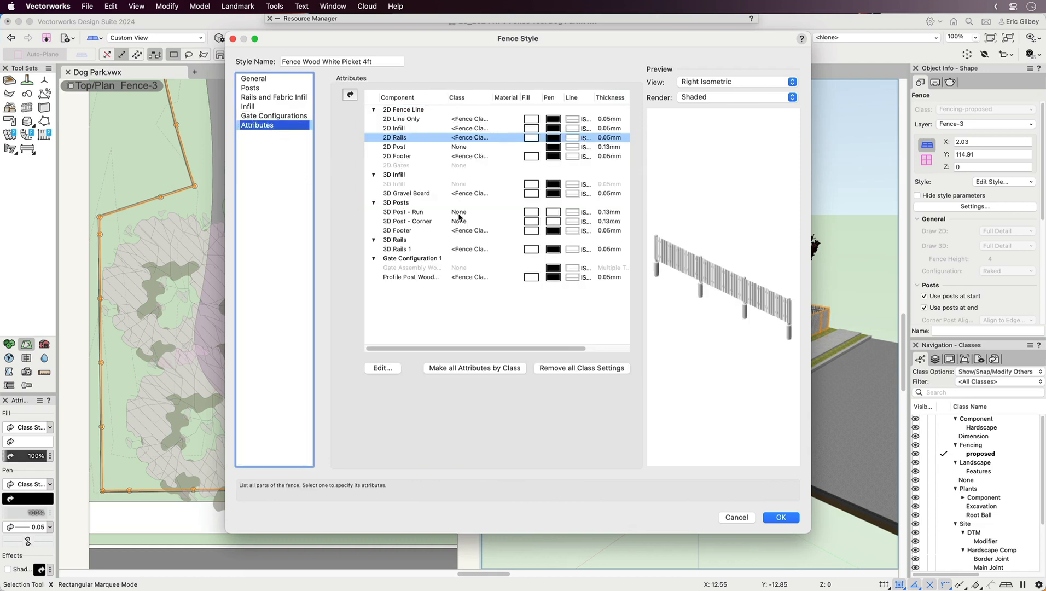
mouse_move(467, 234)
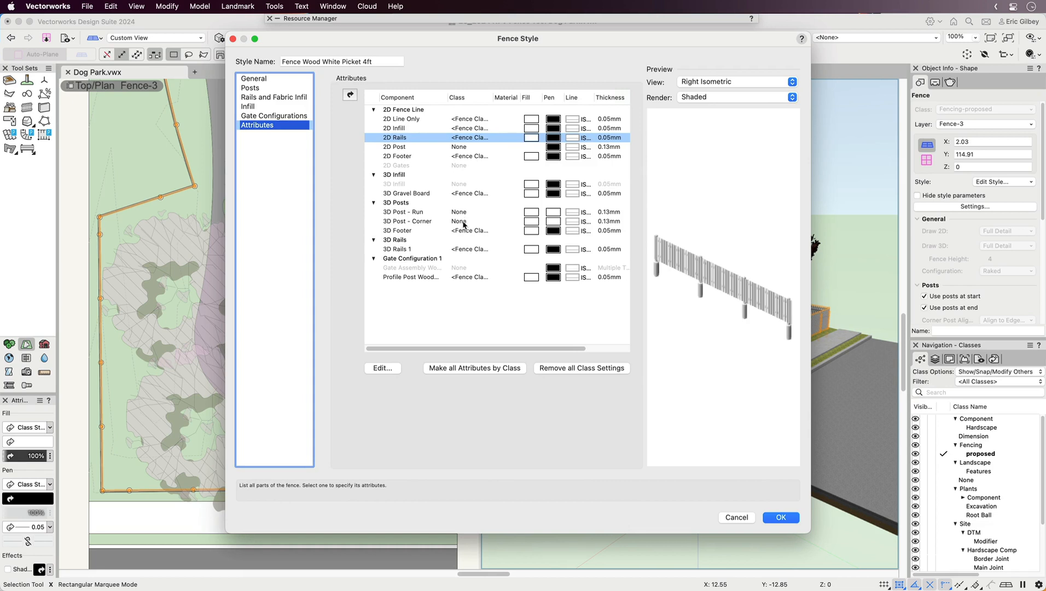
click(398, 230)
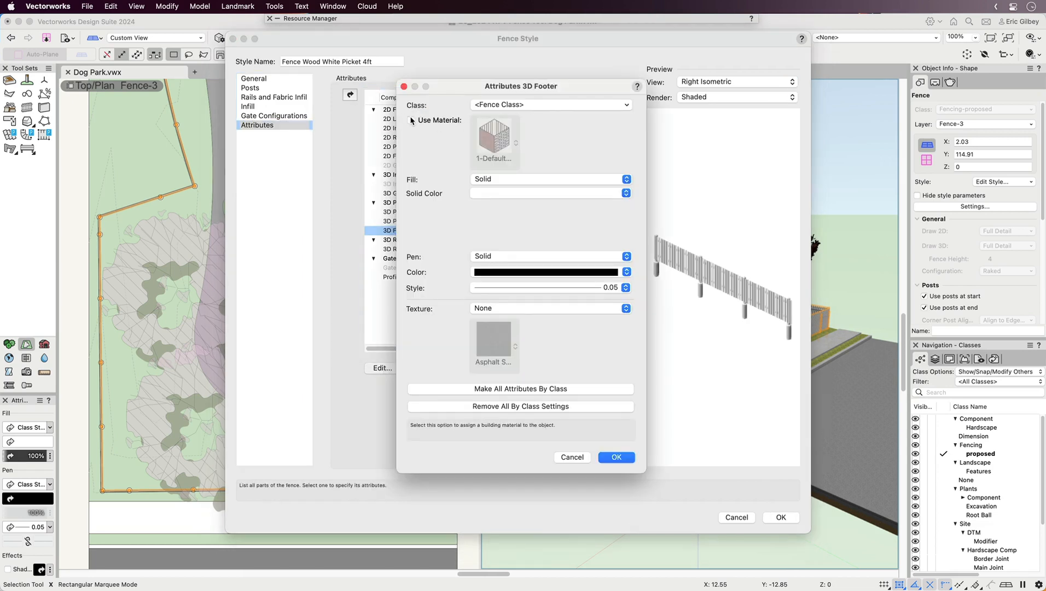
click(412, 120)
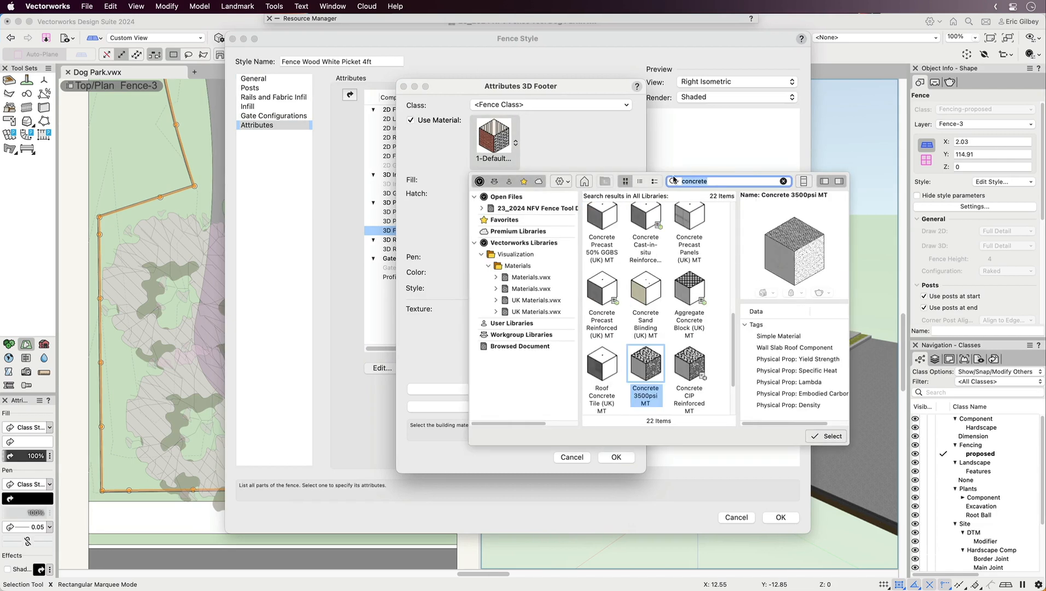
click(826, 436)
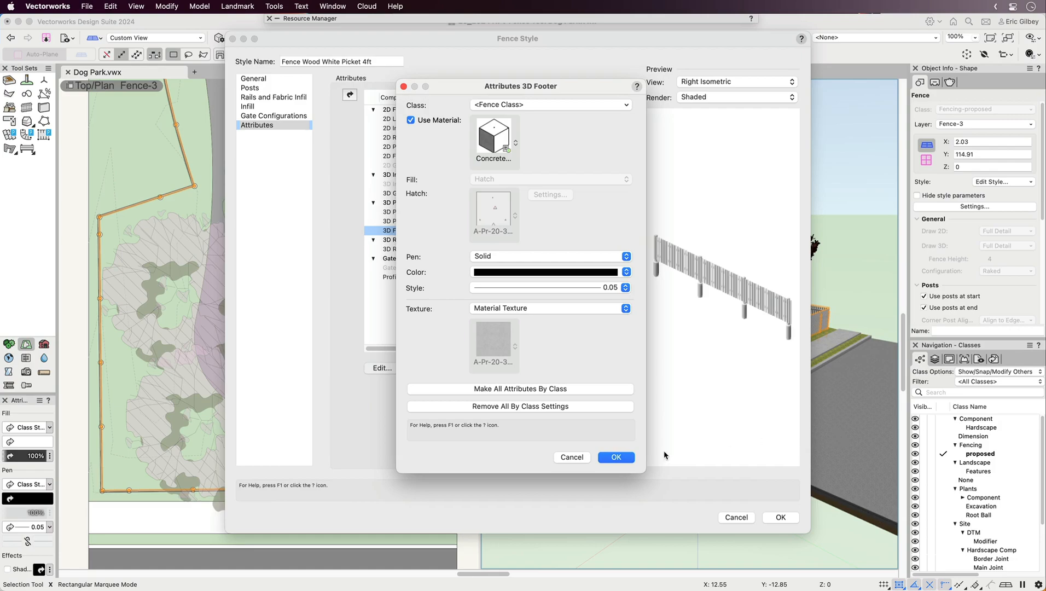
click(614, 457)
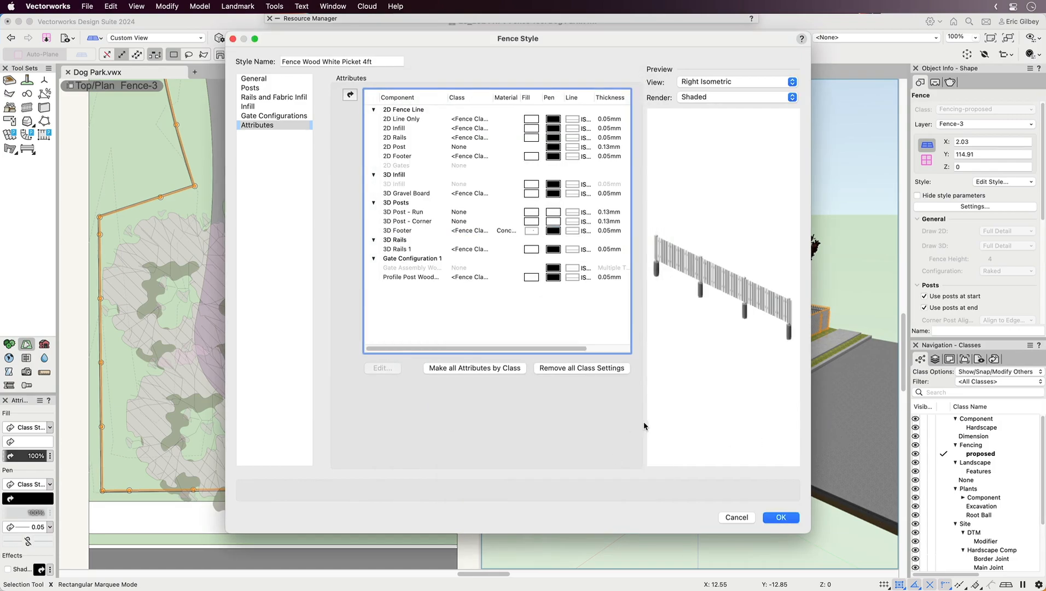
click(780, 517)
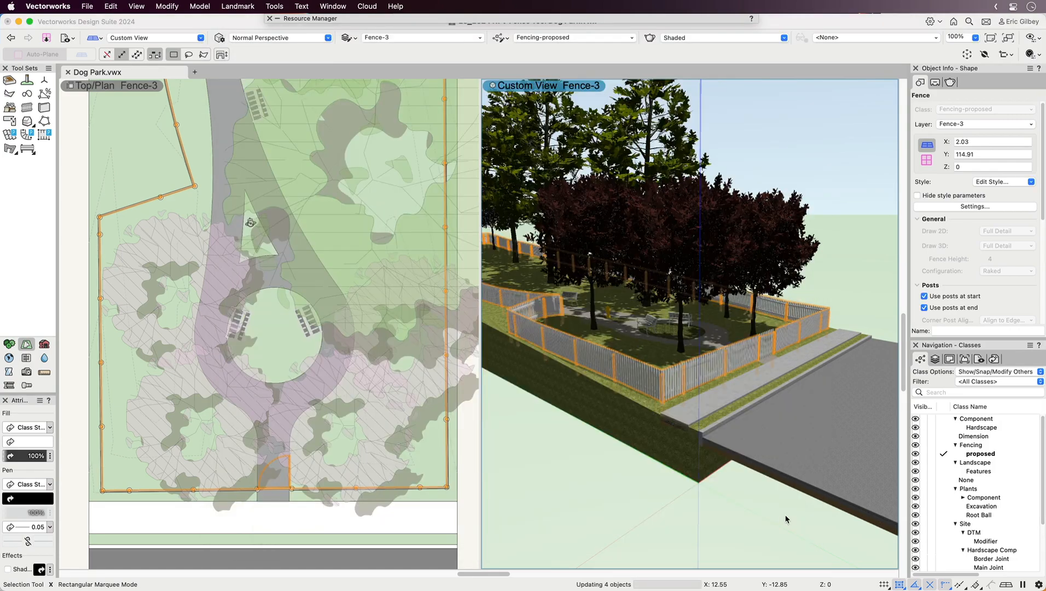